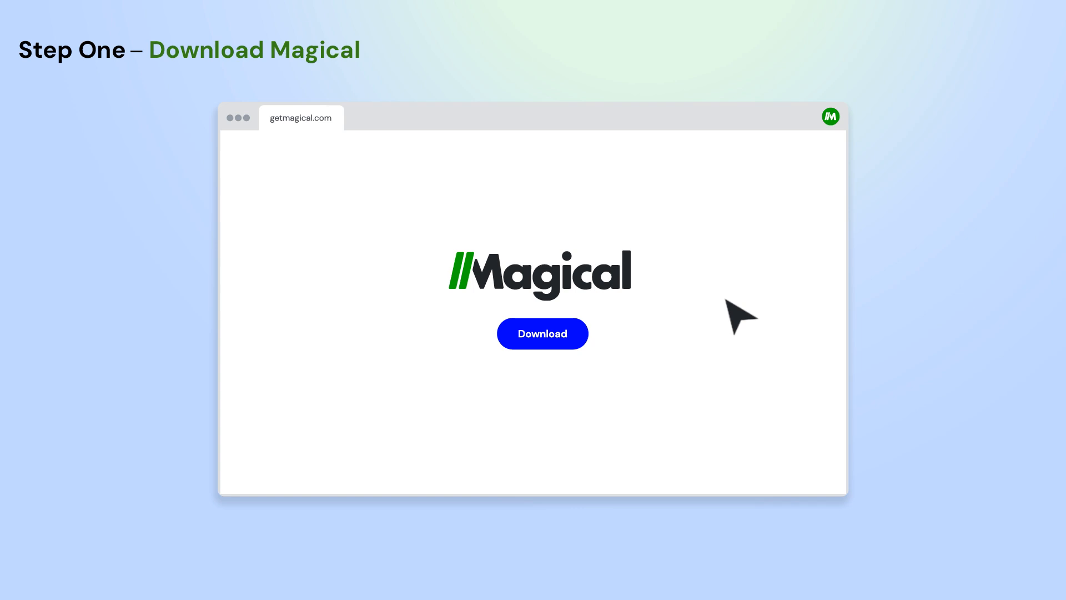
Download the Magical app from the getmagical.com Download button.
click(542, 333)
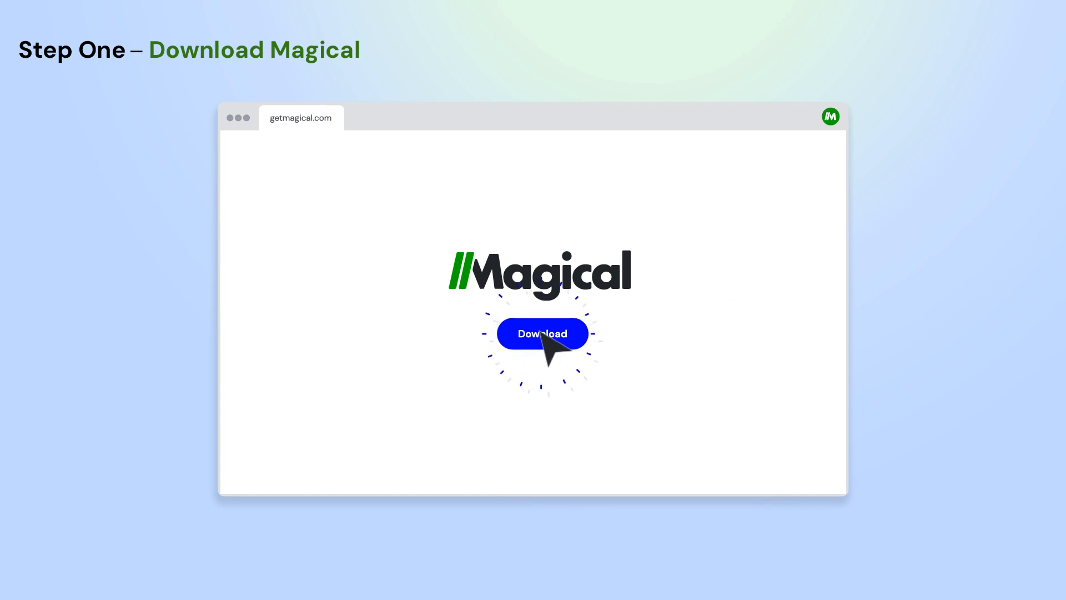
click(542, 335)
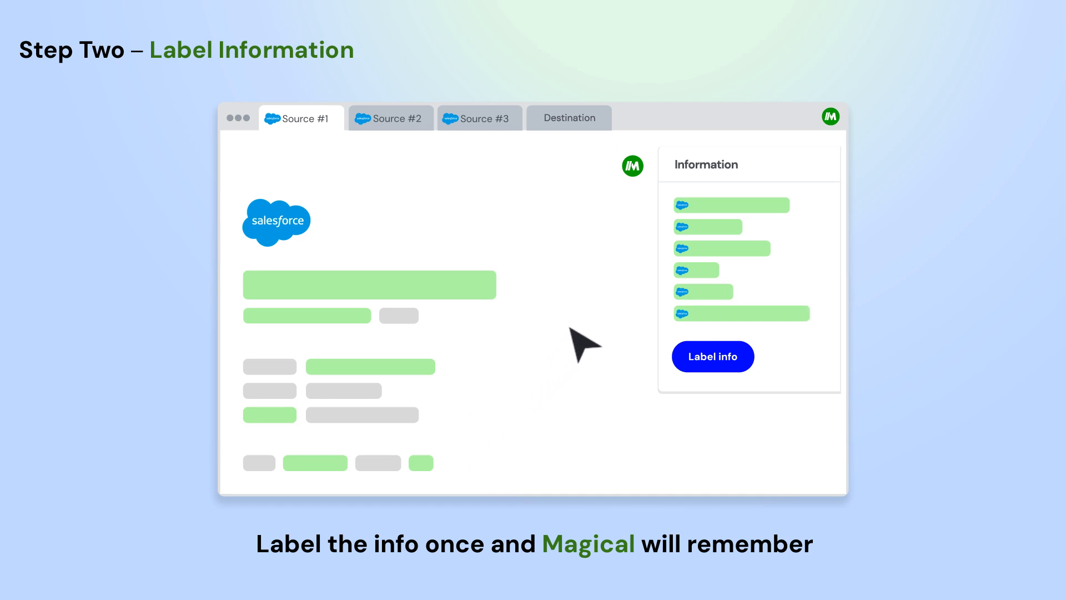
Label the Source #1 Salesforce record's fields so Magical offers transfer destinations.
click(712, 356)
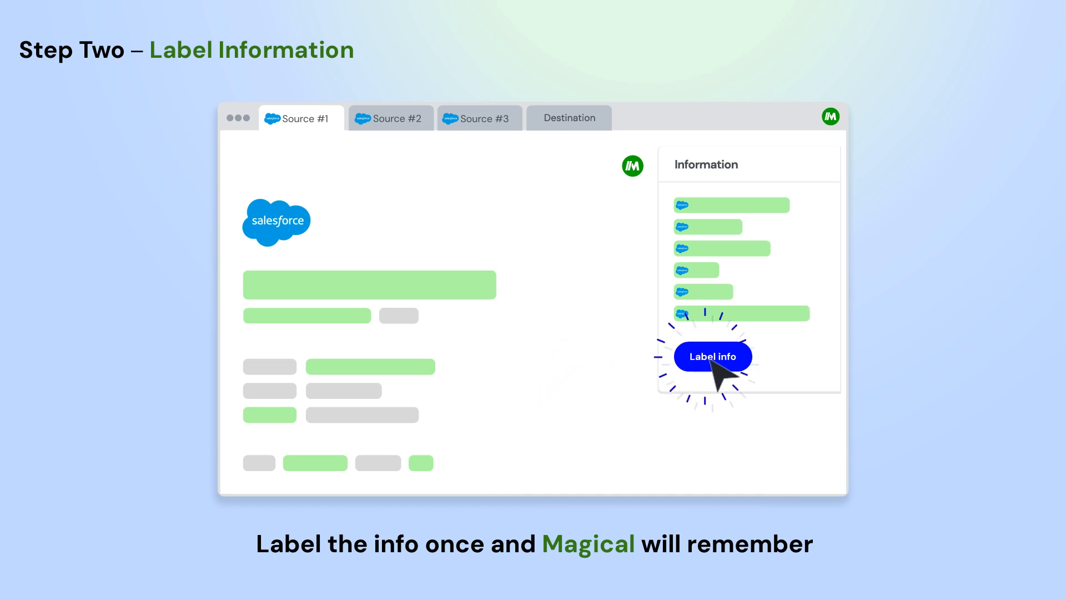
click(712, 356)
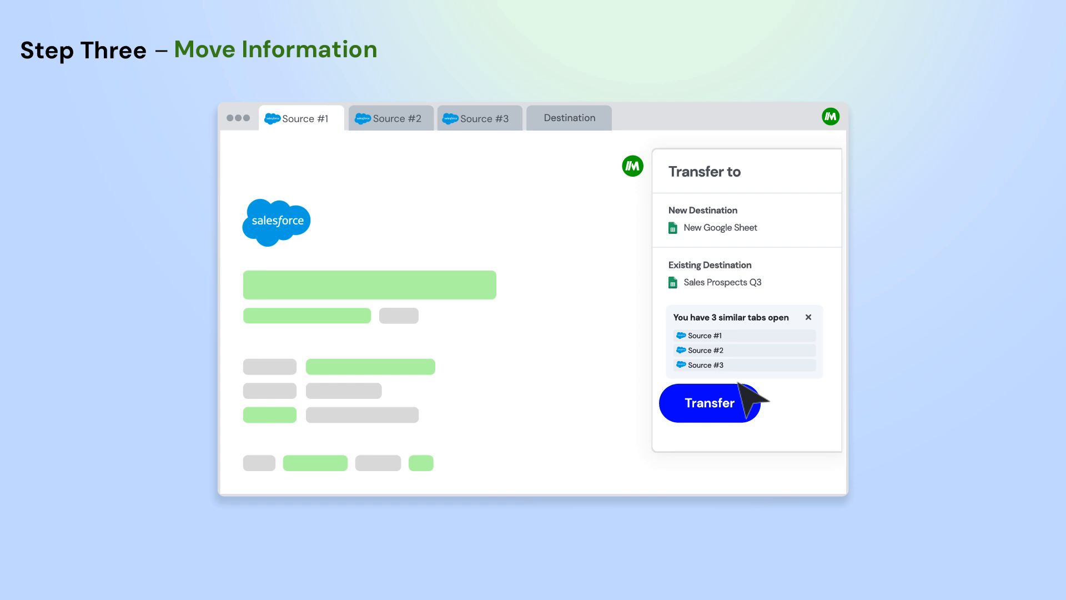
mouse_move(748, 388)
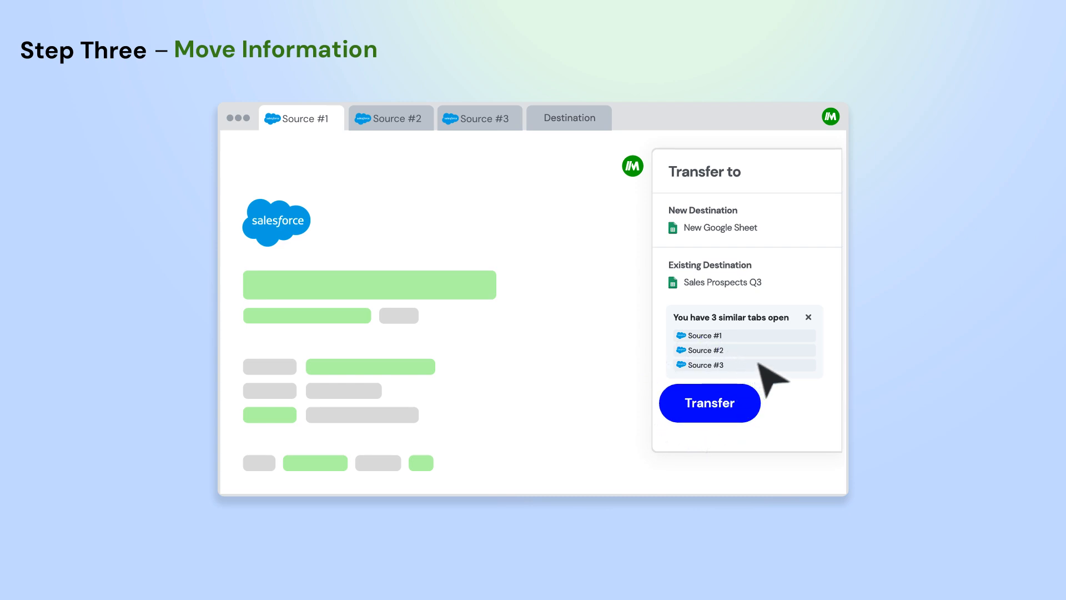
mouse_move(753, 275)
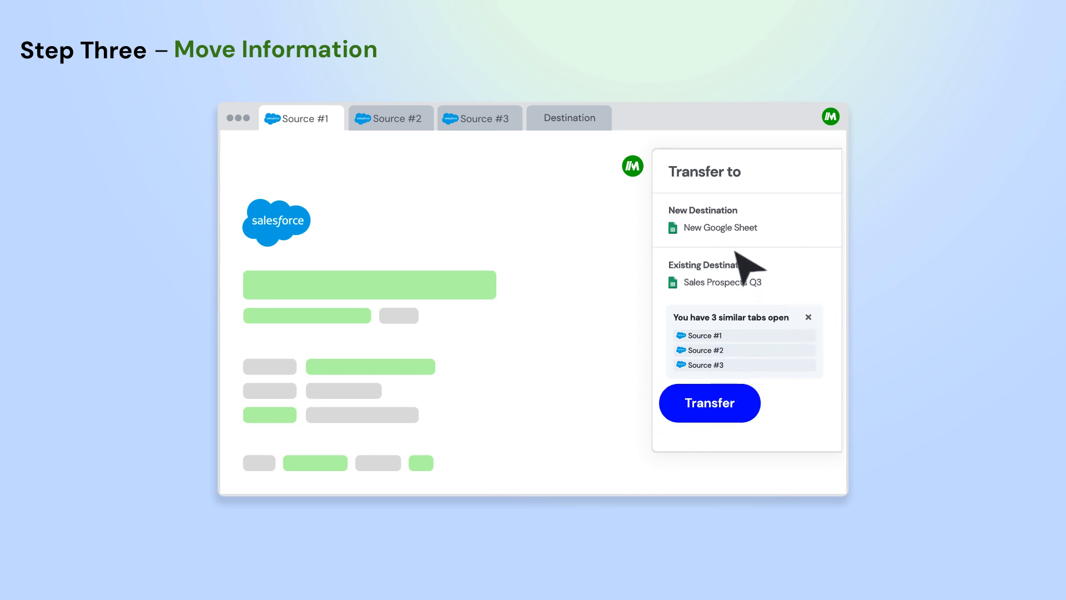
Transfer Source #1–#3's labelled info into a New Google Sheet, one row each.
click(710, 402)
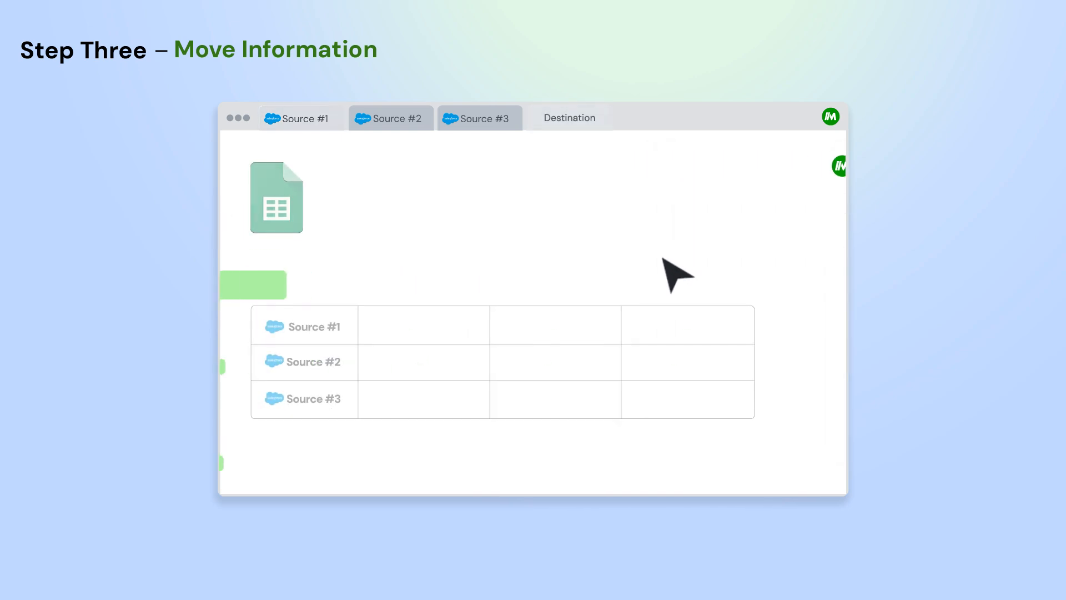